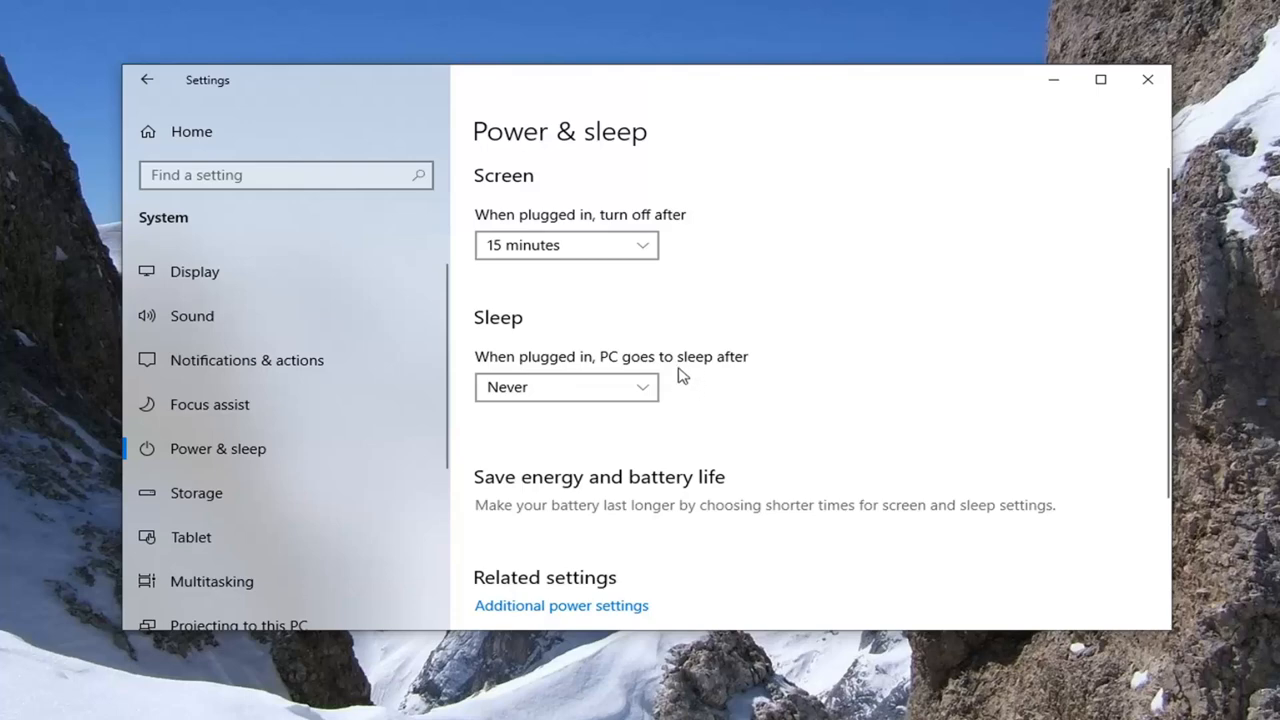
{"action": "mouse_move", "coordinate": [616, 352]}
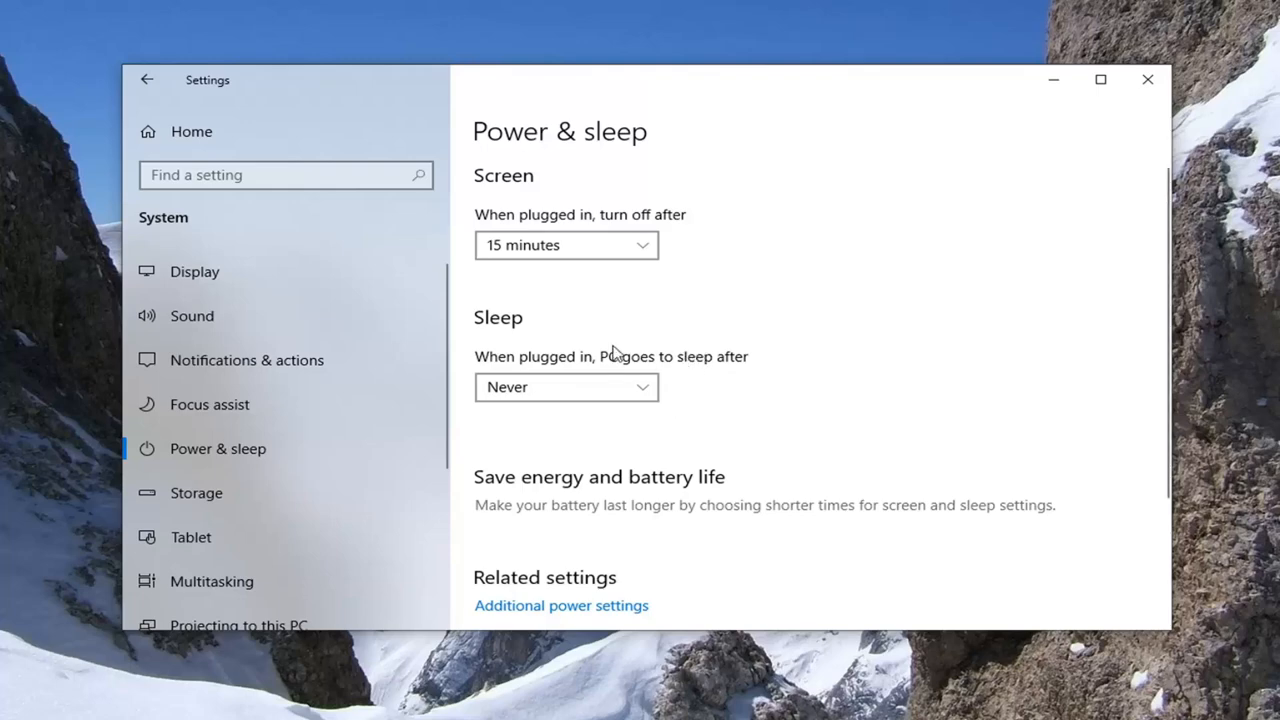
{"action": "mouse_move", "coordinate": [512, 382]}
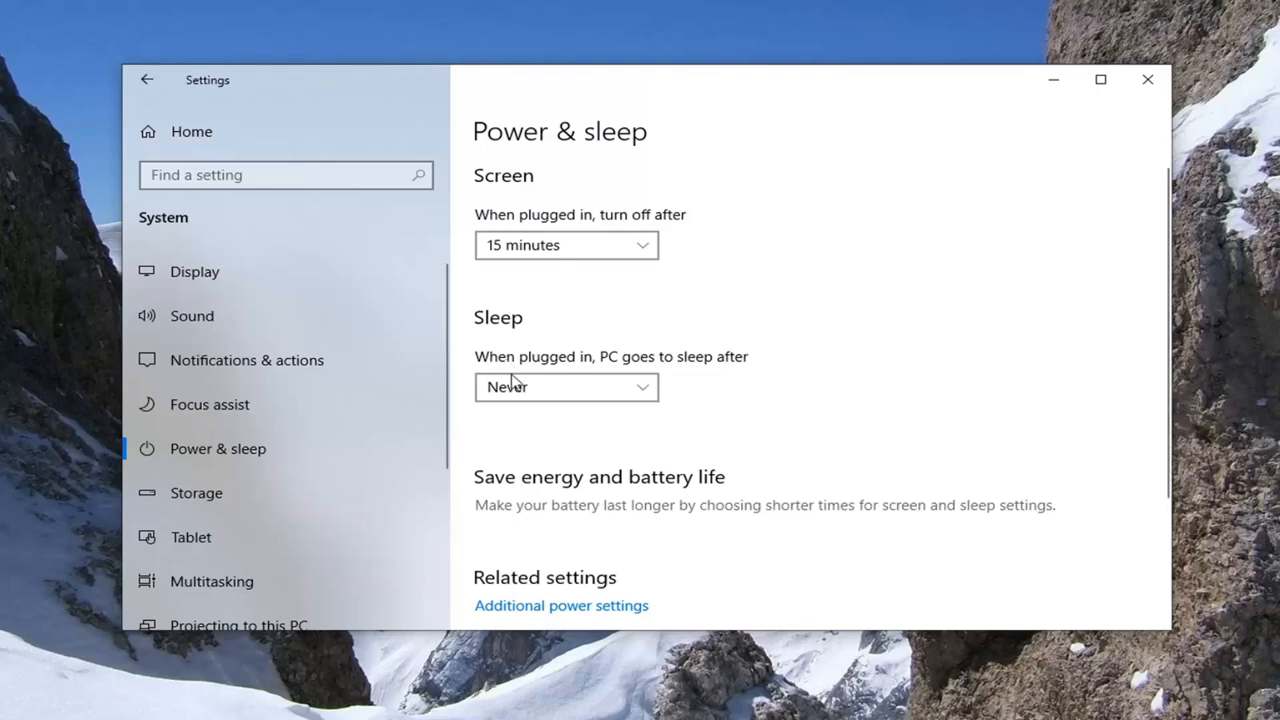
{"action": "mouse_move", "coordinate": [478, 374]}
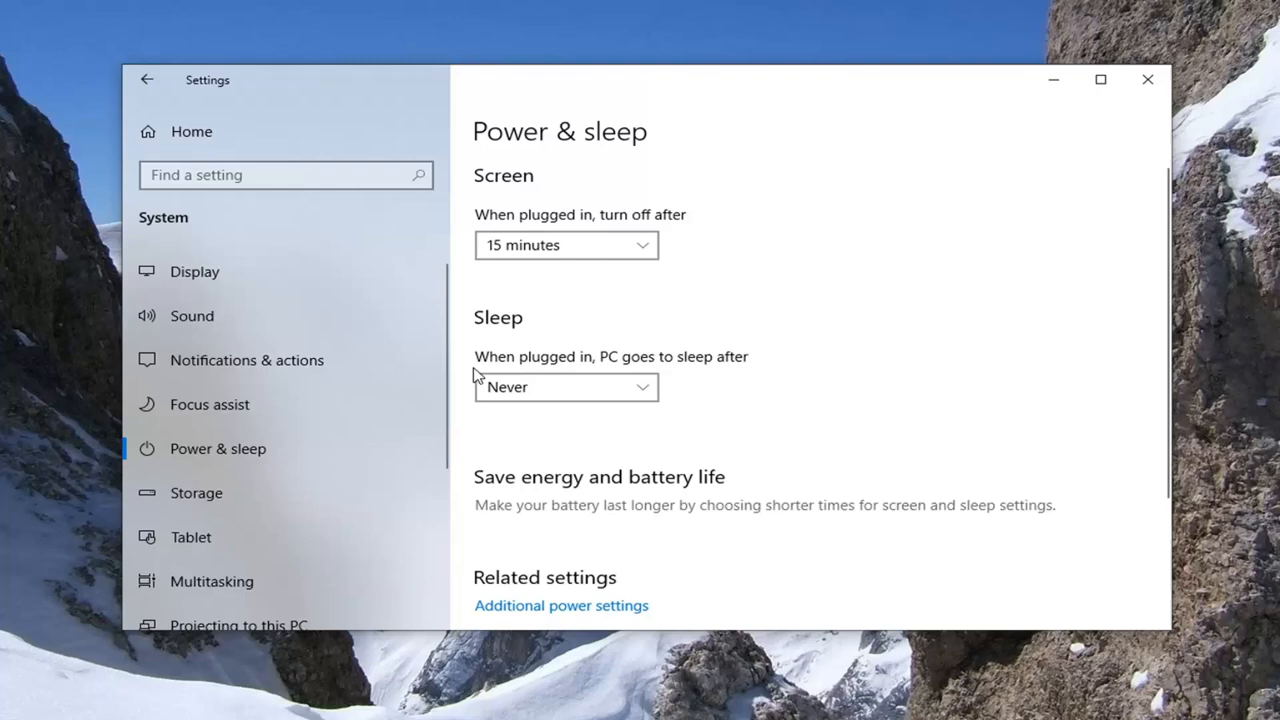